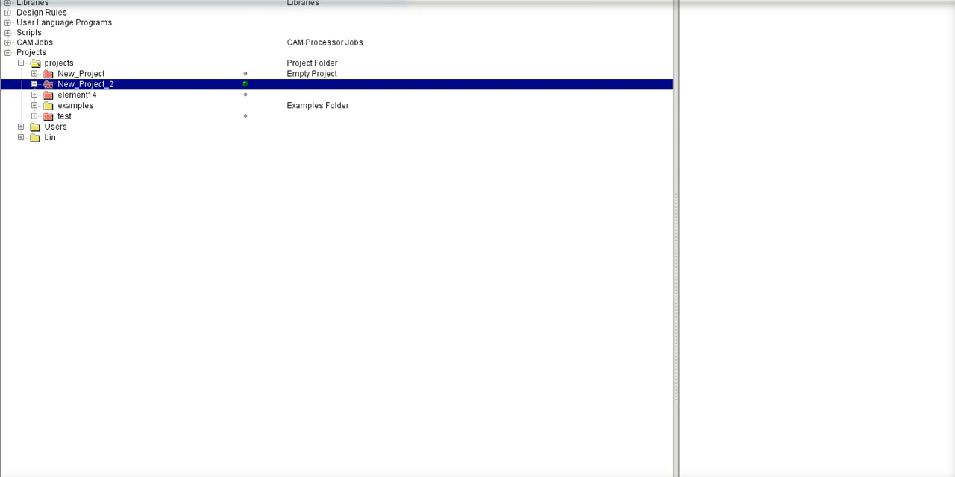
mouse_move(179, 106)
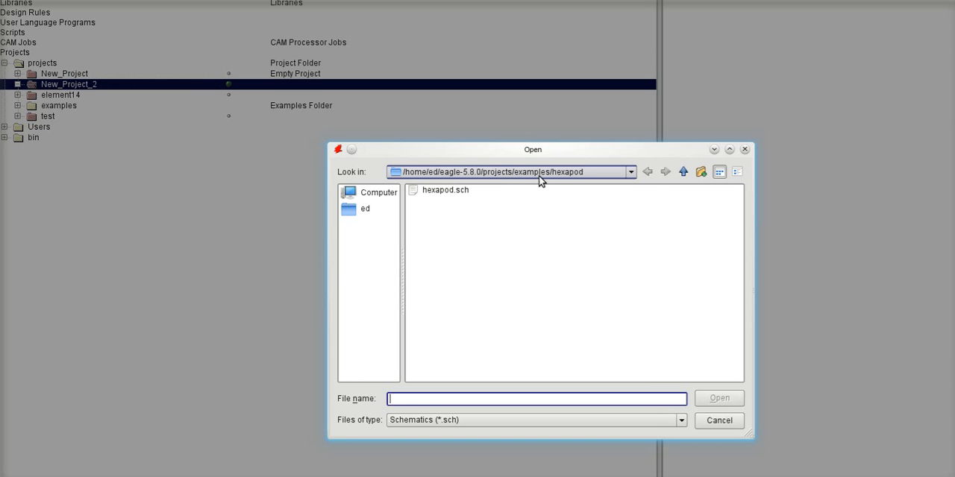
mouse_move(567, 179)
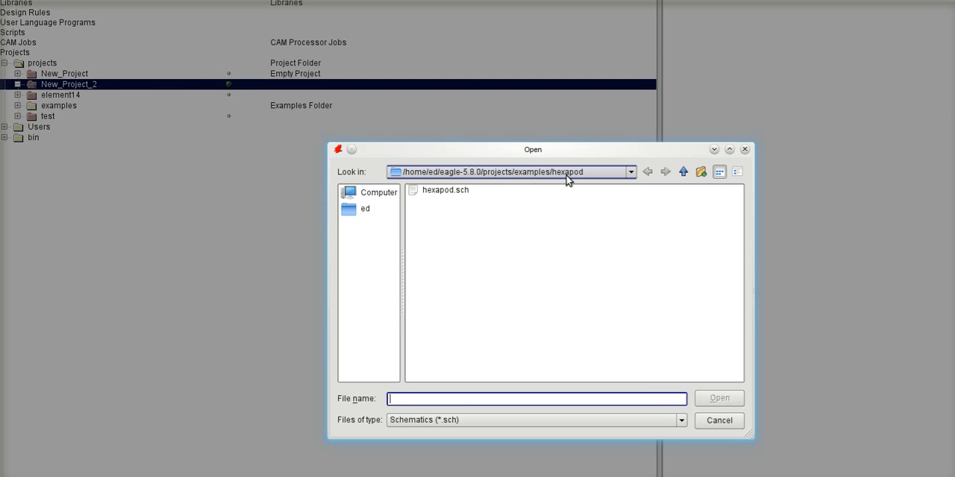
Open hexapod.sch from the examples/hexapod folder in the schematic editor.
click(445, 189)
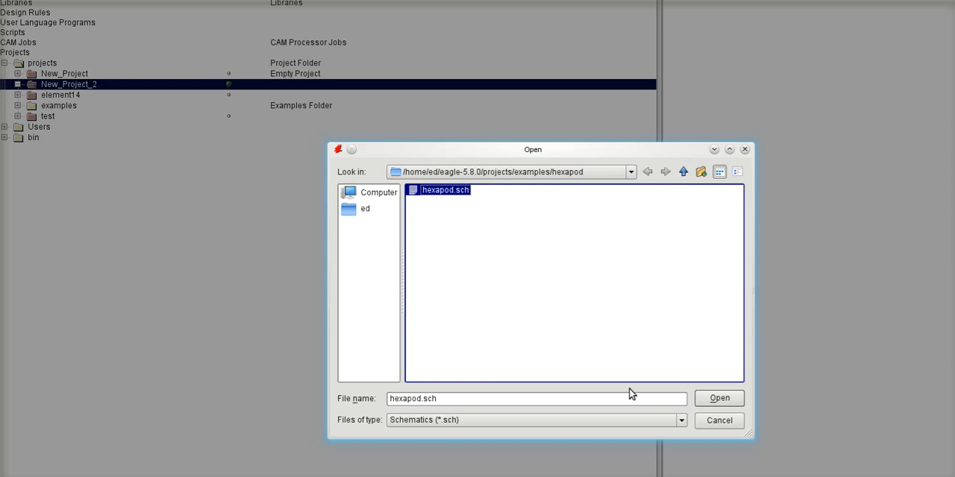
click(718, 397)
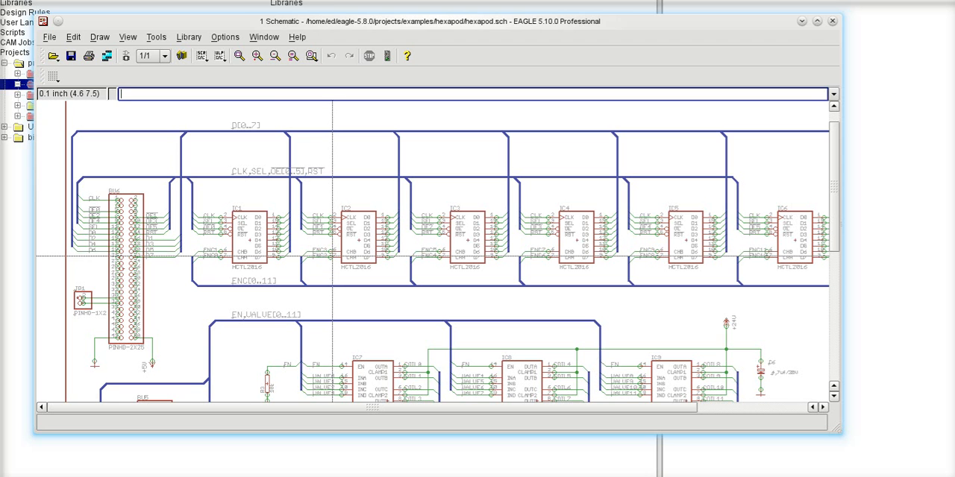
mouse_move(182, 366)
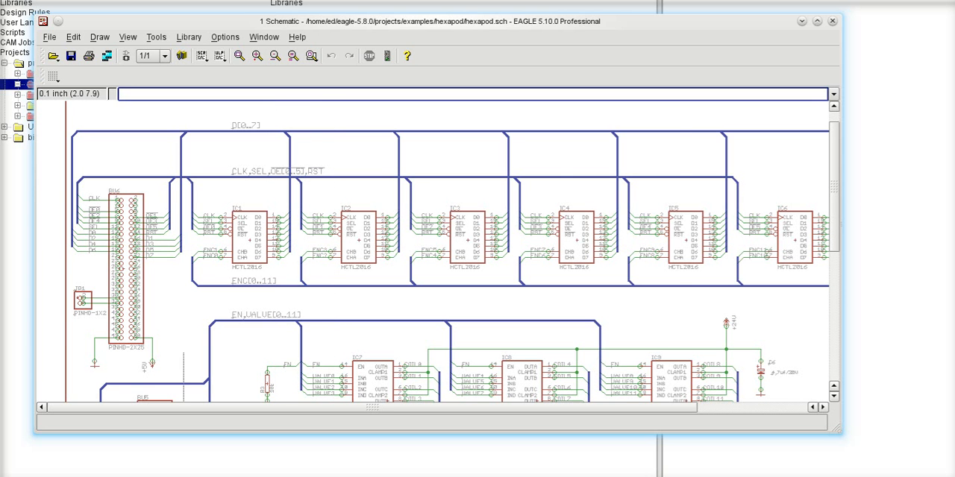
mouse_move(677, 298)
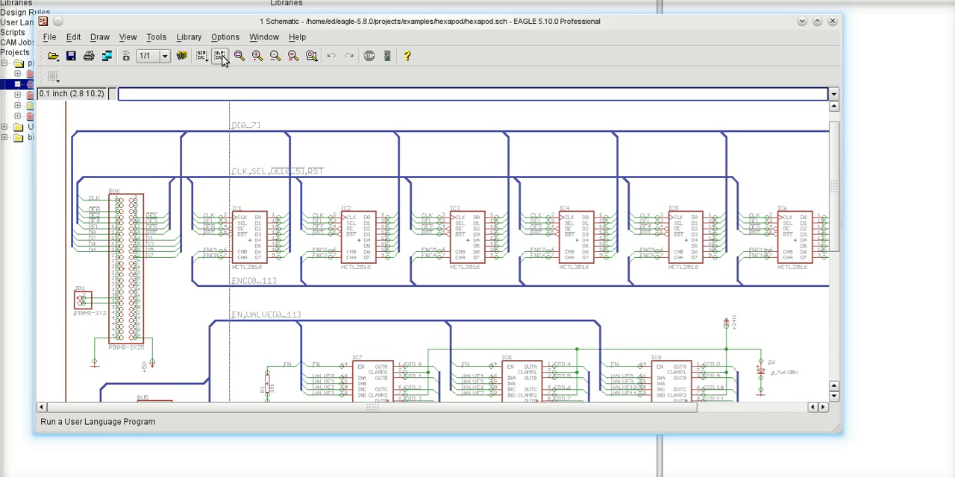
mouse_move(220, 57)
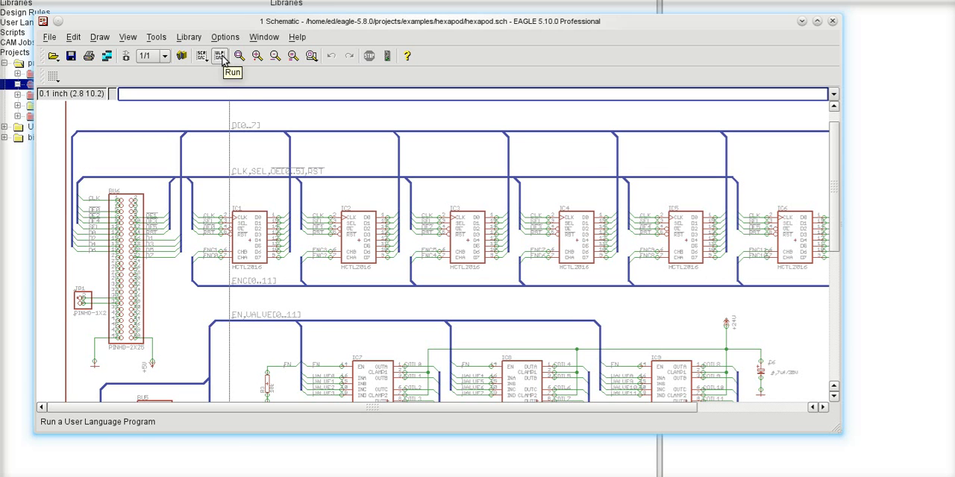
Start the Run ULP command from the schematic toolbar.
click(220, 56)
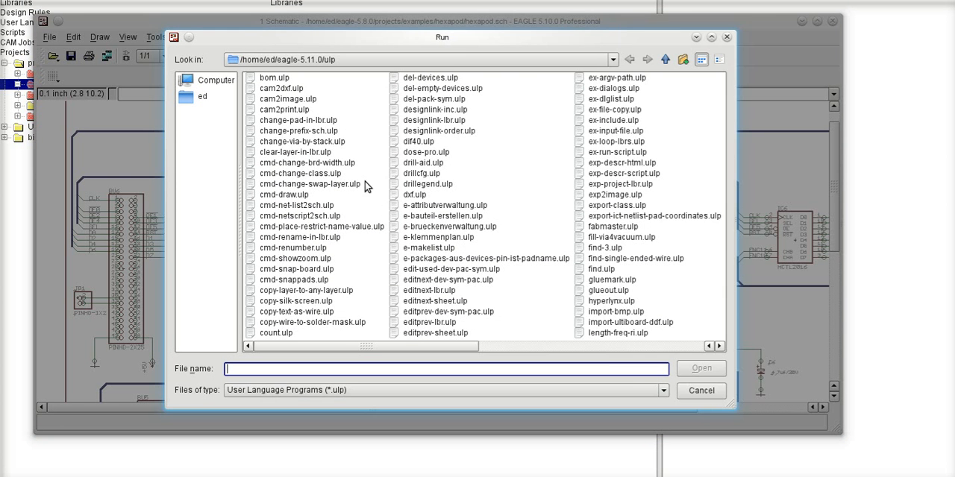
mouse_move(287, 178)
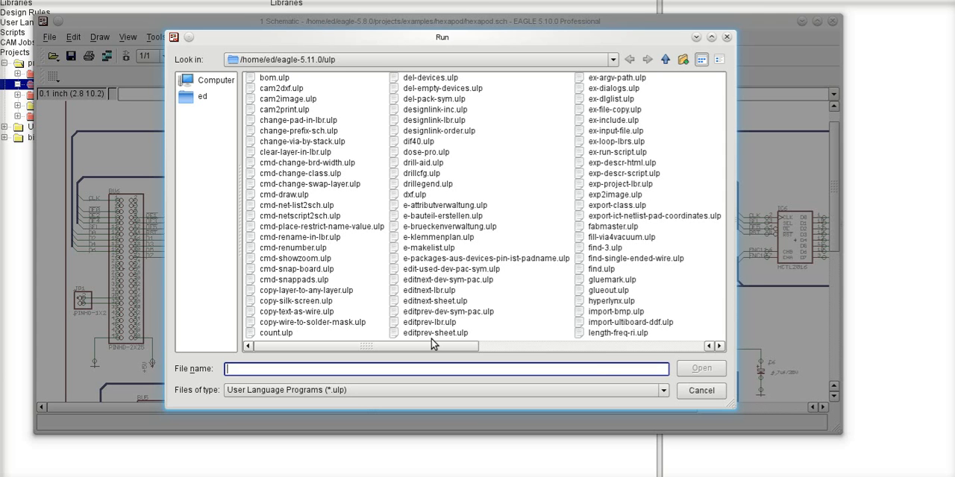
mouse_move(528, 286)
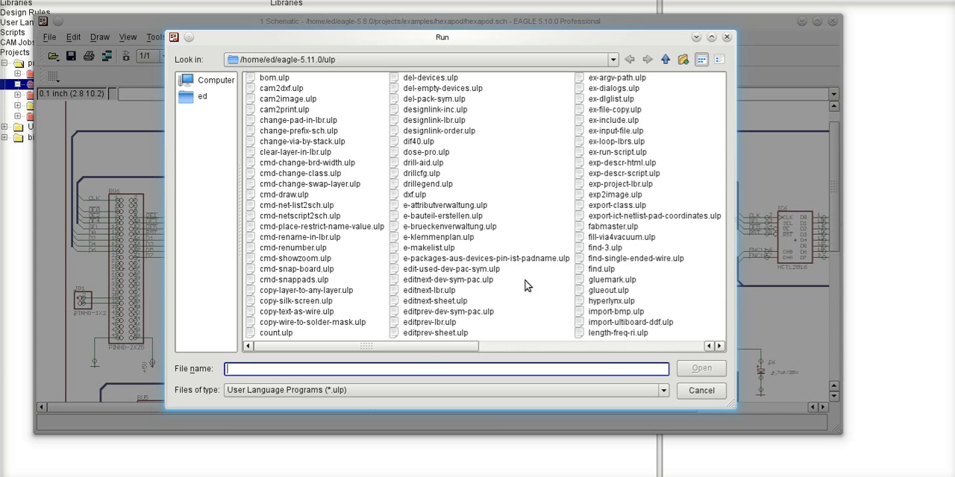
mouse_move(590, 236)
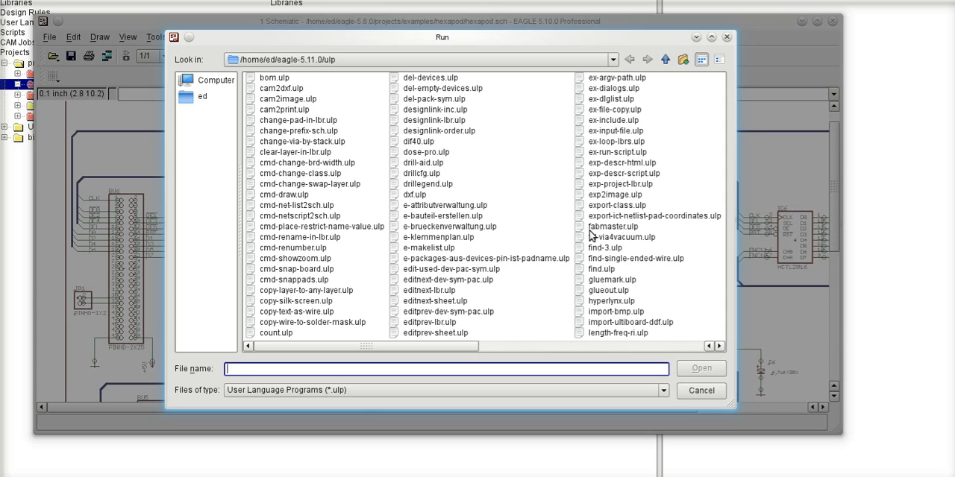
mouse_move(625, 242)
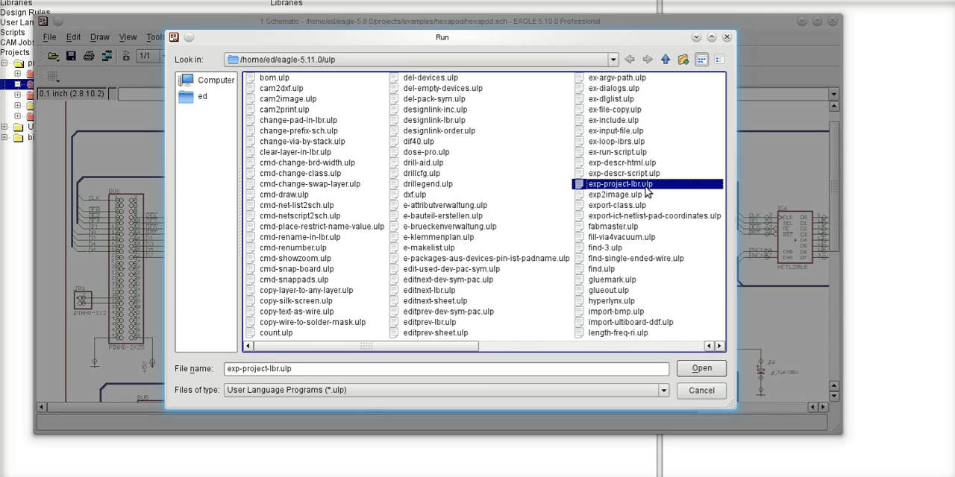
mouse_move(424, 197)
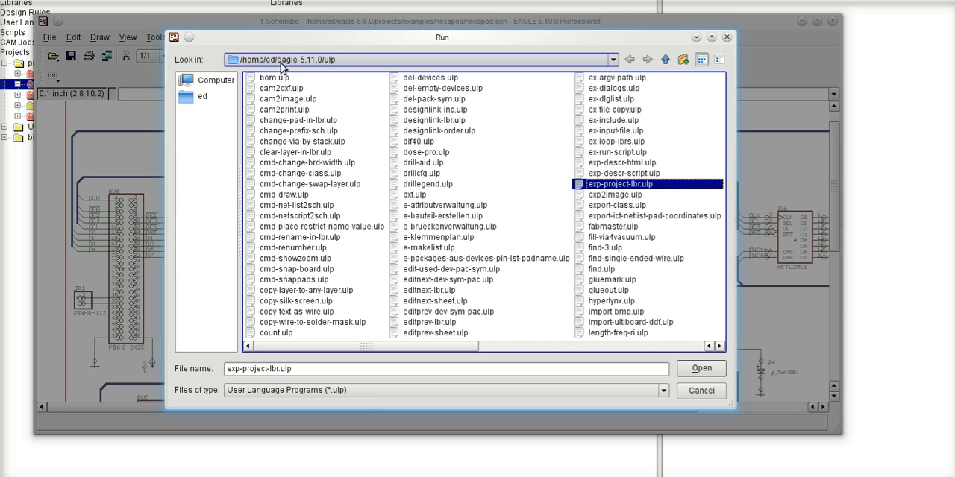
mouse_move(331, 68)
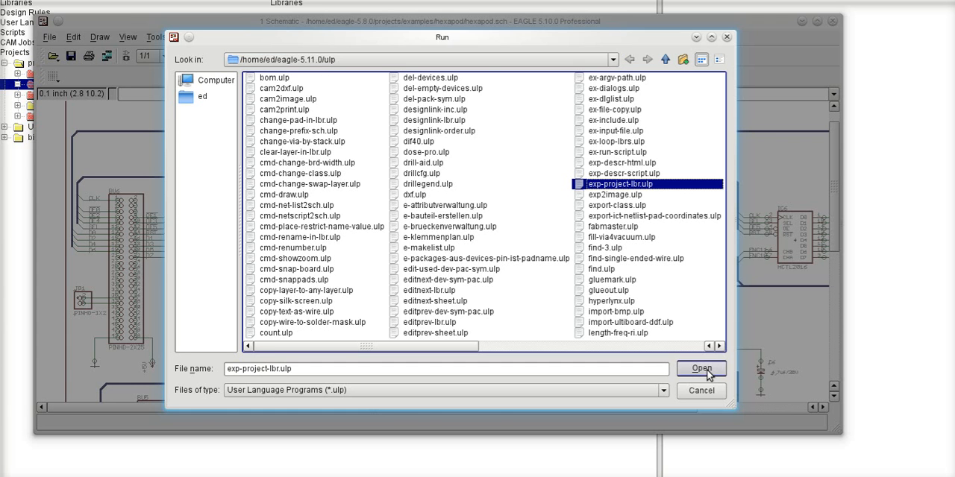
Run exp-project-lbr.ulp on the hexapod schematic.
click(699, 368)
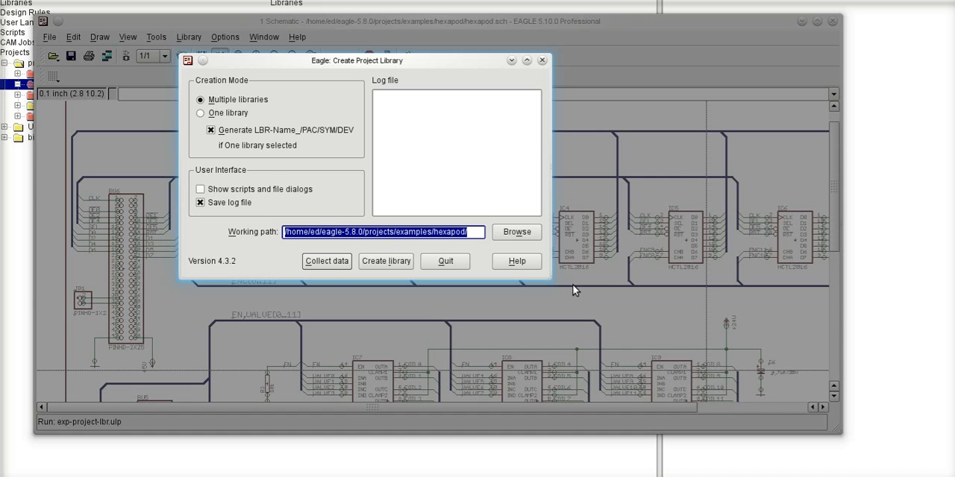
mouse_move(214, 107)
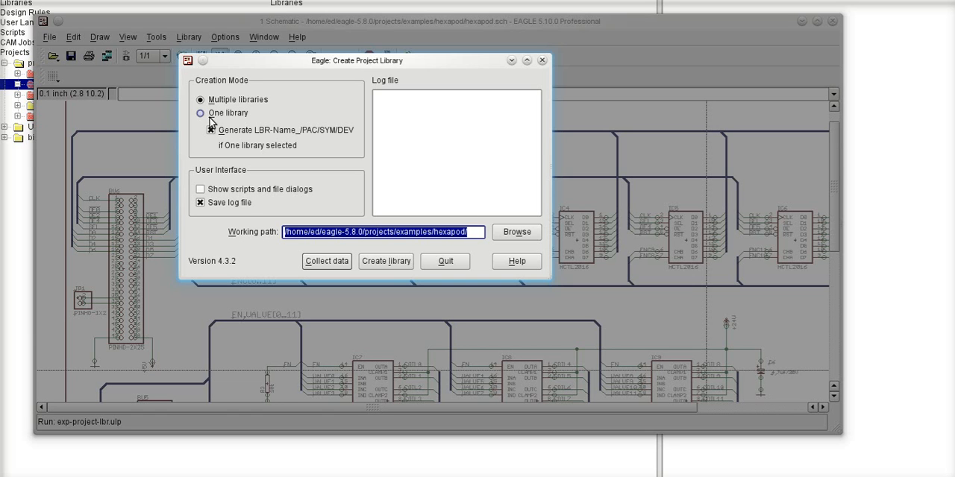
Set Create Project Library to One library mode with Generate LBR-Name enabled.
click(199, 114)
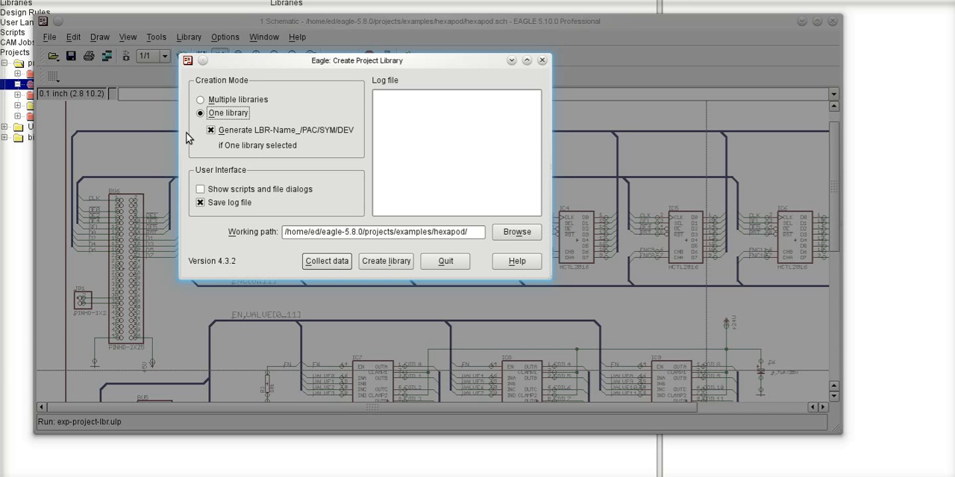
mouse_move(221, 127)
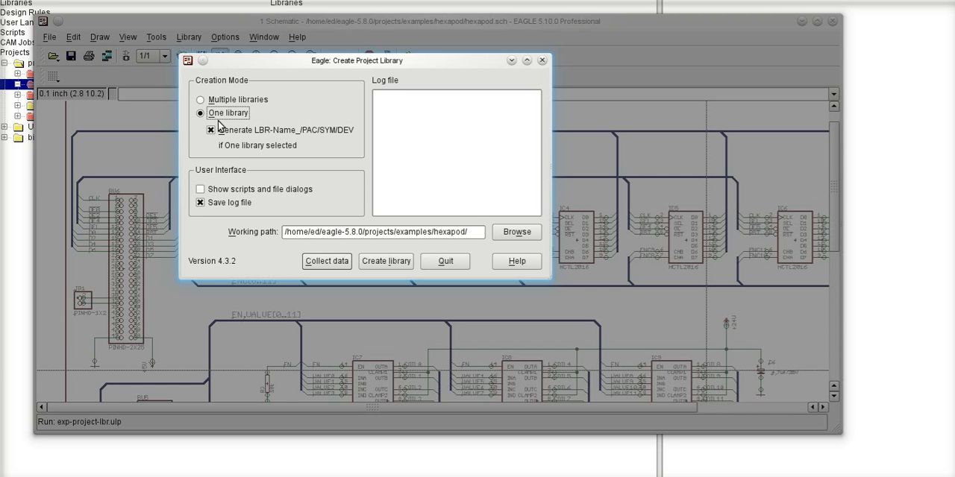
click(200, 99)
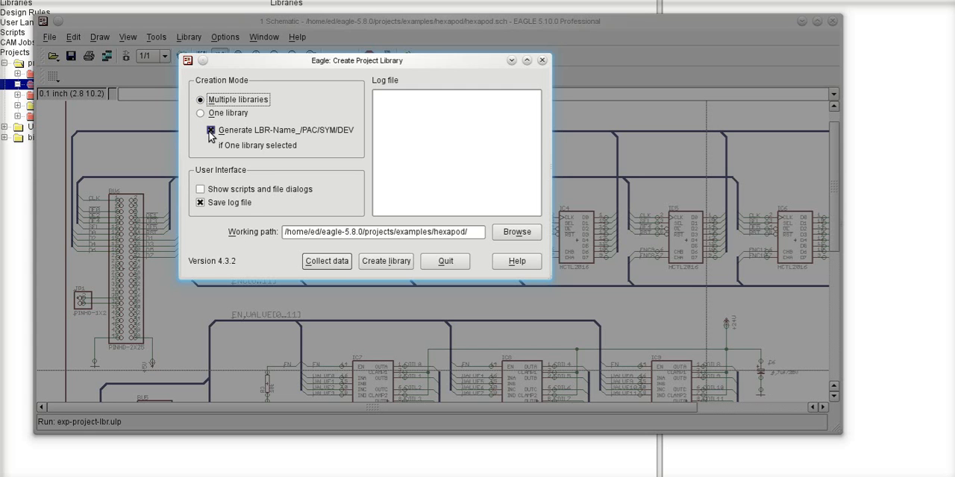
click(200, 114)
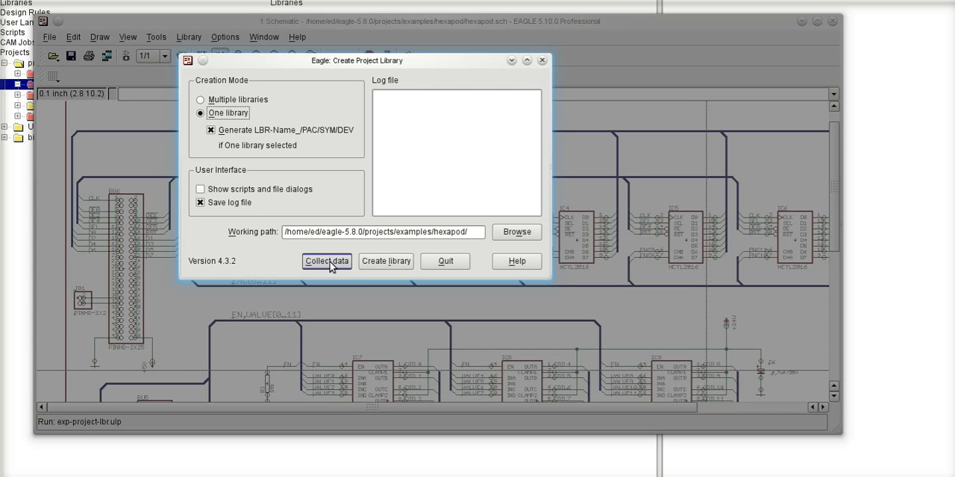
Collect the schematic's parts so the log lists the hexapod.lbr packages.
click(326, 261)
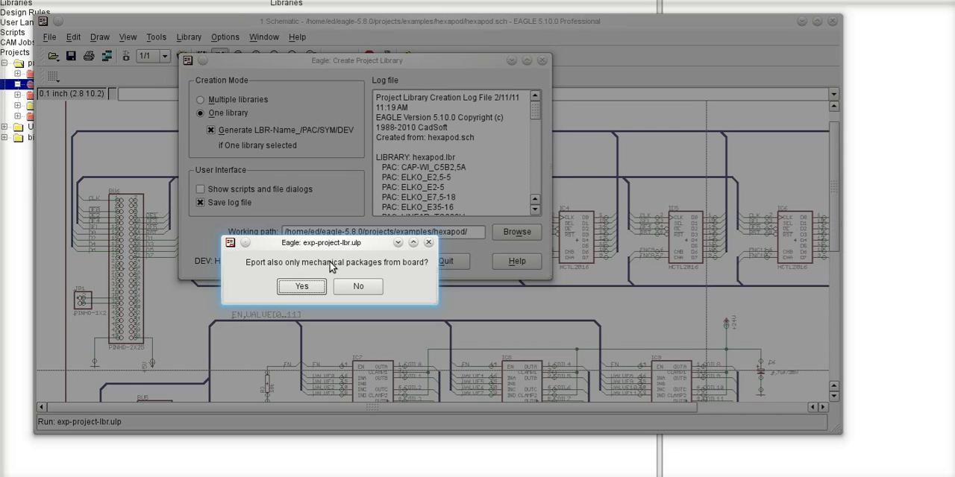
mouse_move(346, 254)
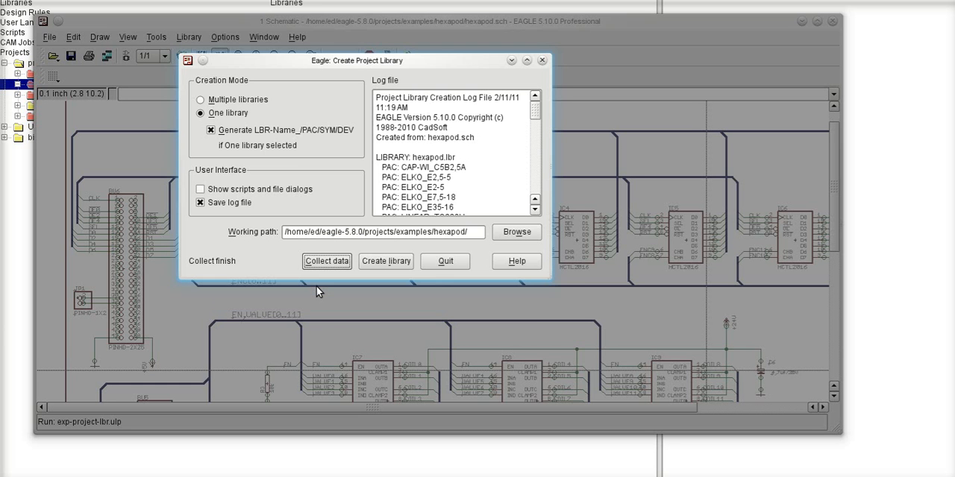
mouse_move(587, 215)
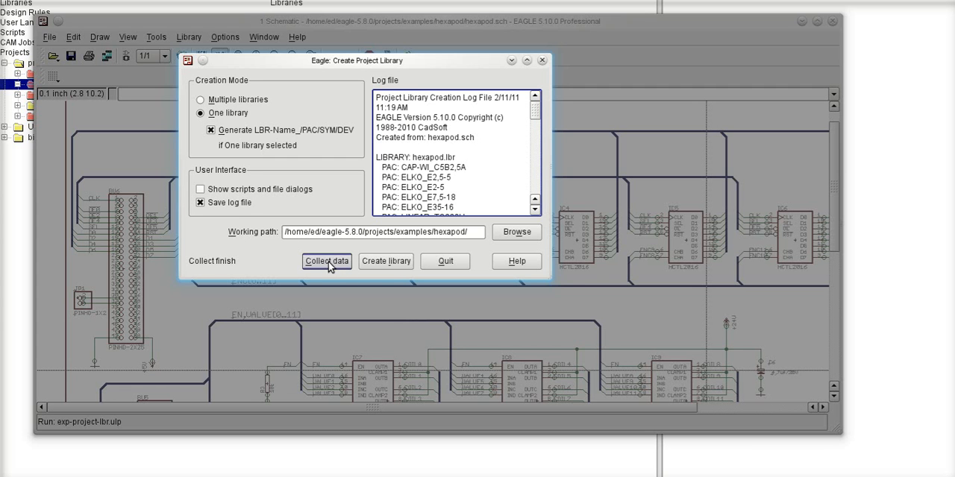
mouse_move(385, 261)
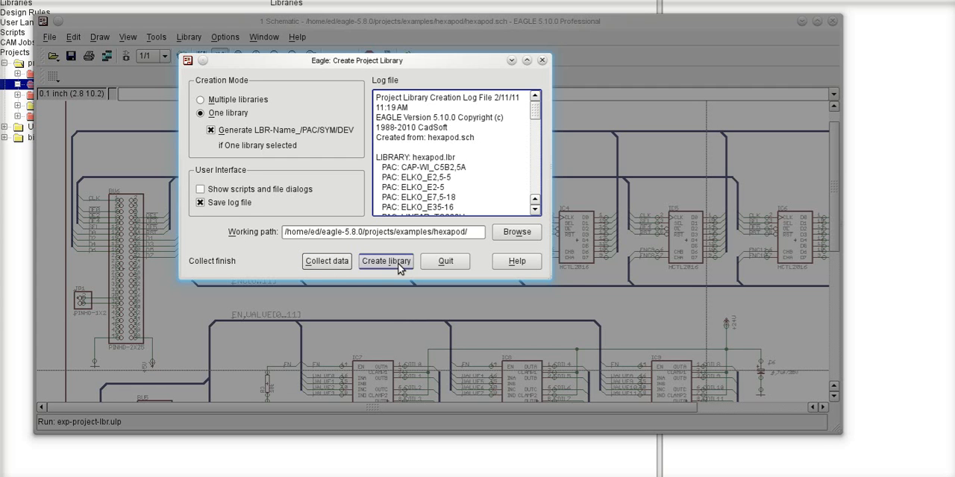
Create the project library, confirming replacement of the existing hexapod.lbr.
click(385, 261)
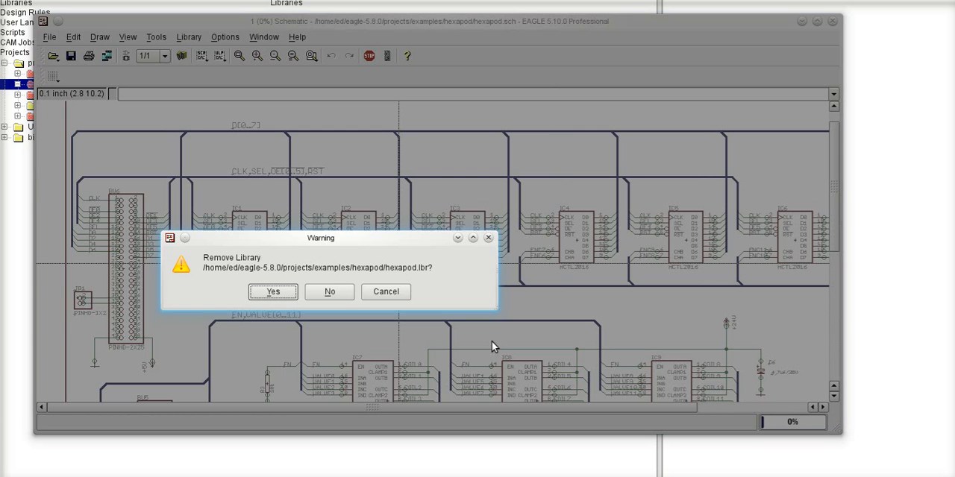
mouse_move(425, 281)
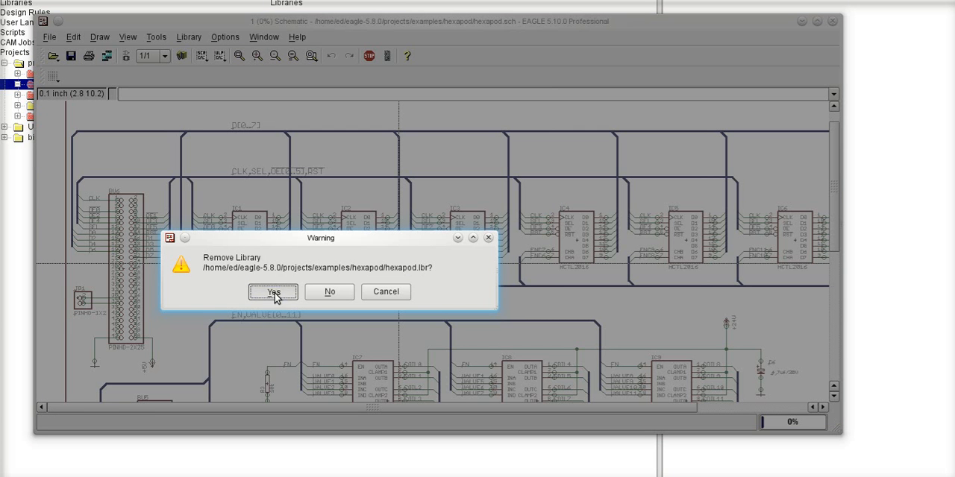
click(273, 290)
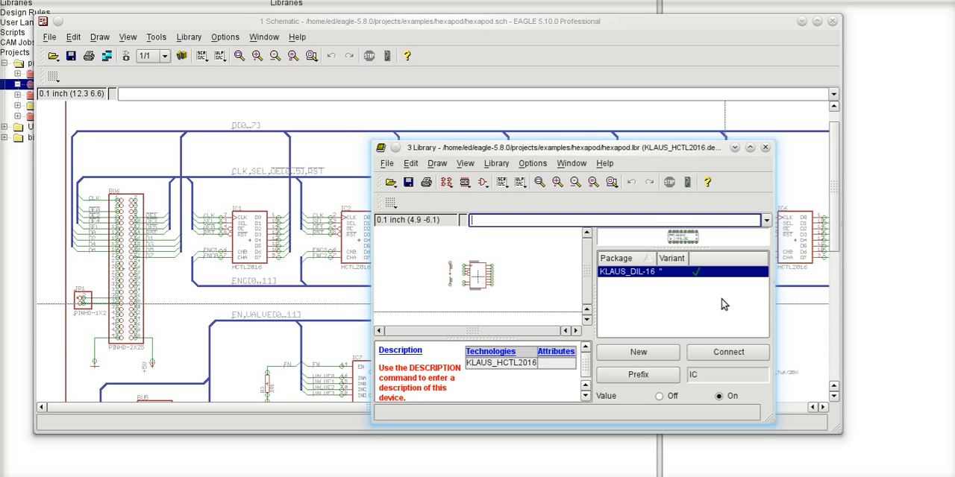
mouse_move(669, 182)
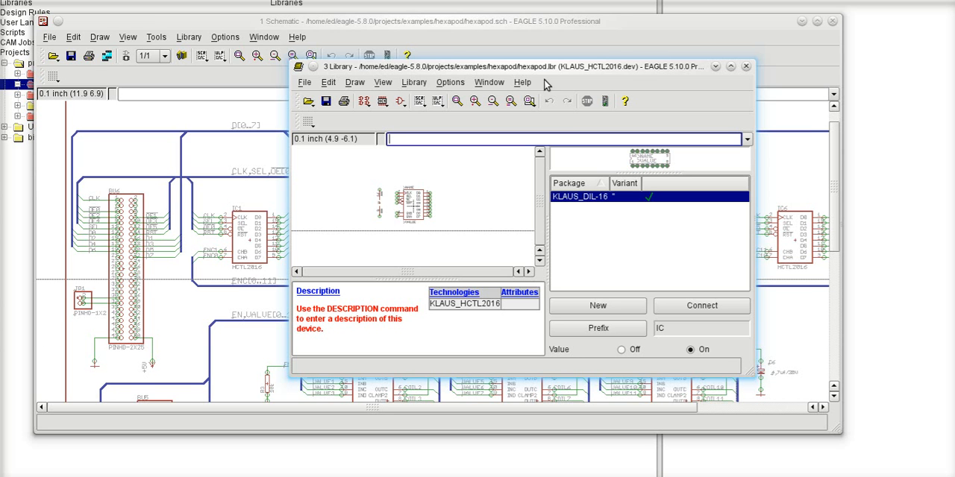
mouse_move(331, 28)
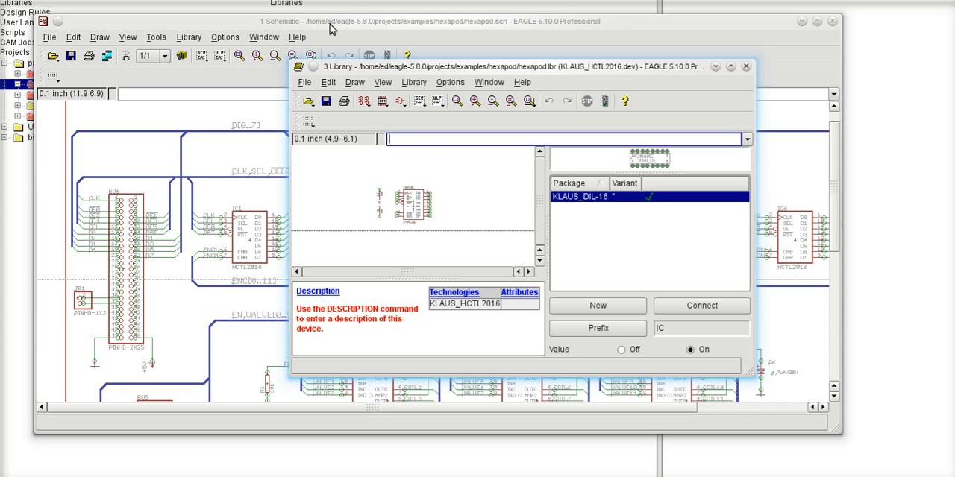